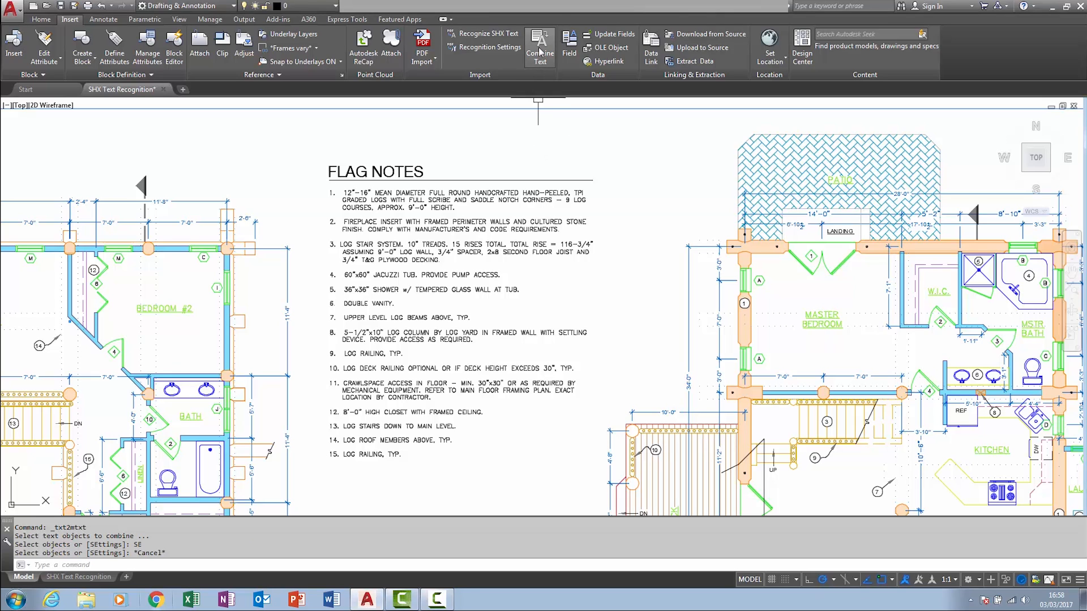
mouse_move(539, 46)
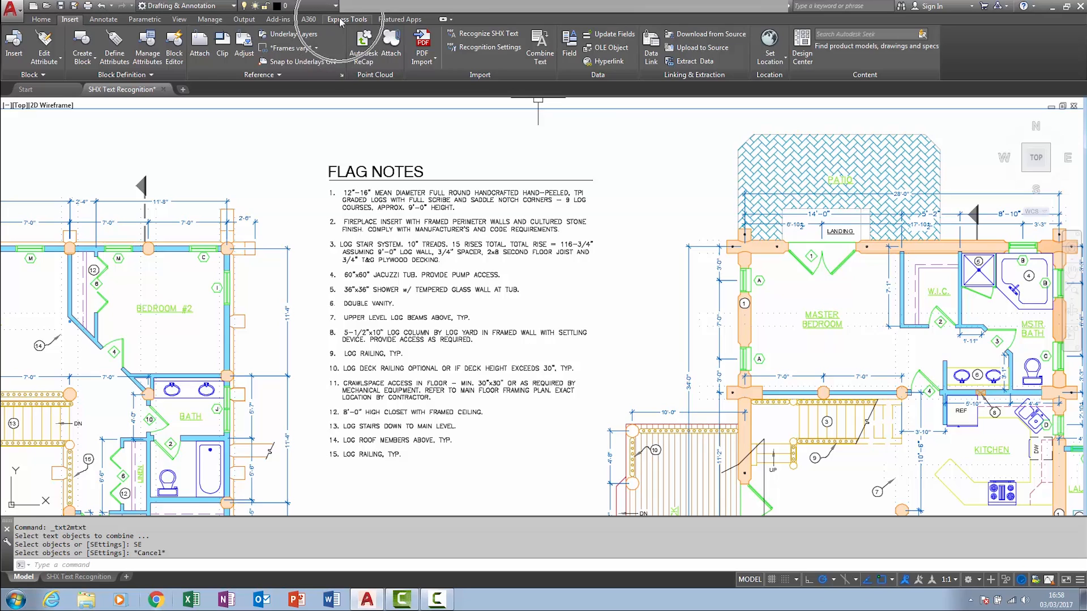
- Switch to the Express Tools ribbon to reach the Convert to Mtext command
left_click(346, 19)
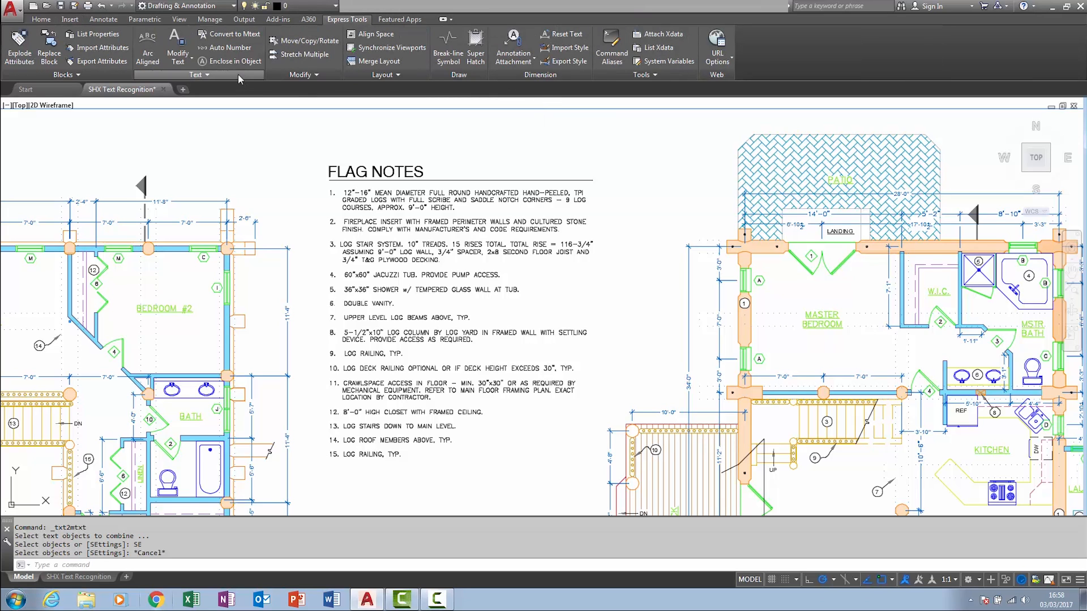
mouse_move(229, 34)
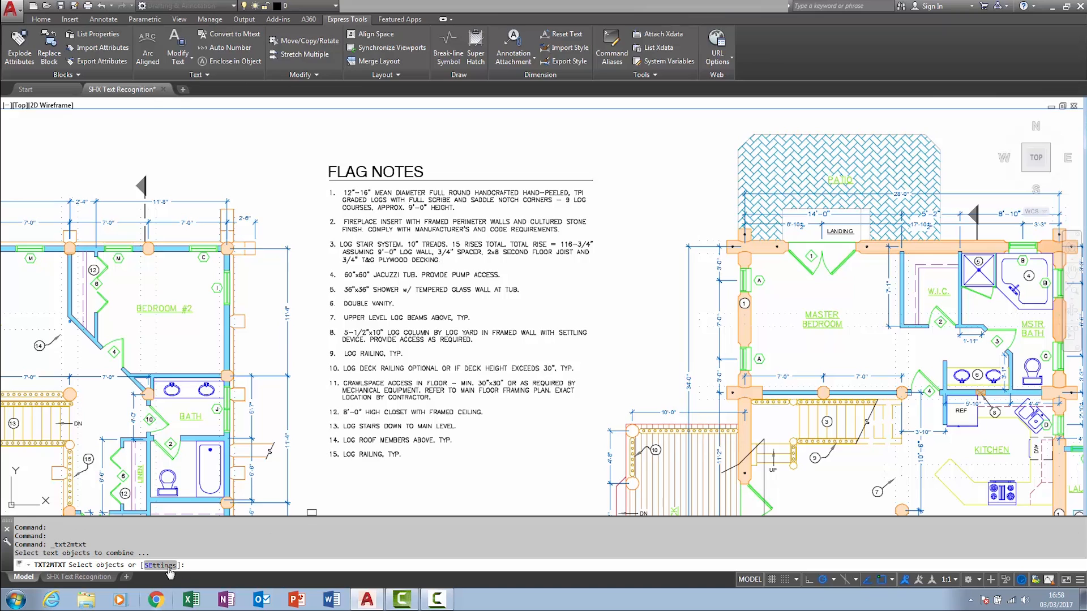
- Confirm TXT2MTXT settings: combine into a single mtext object, sort top-down, word-wrap on
left_click(159, 563)
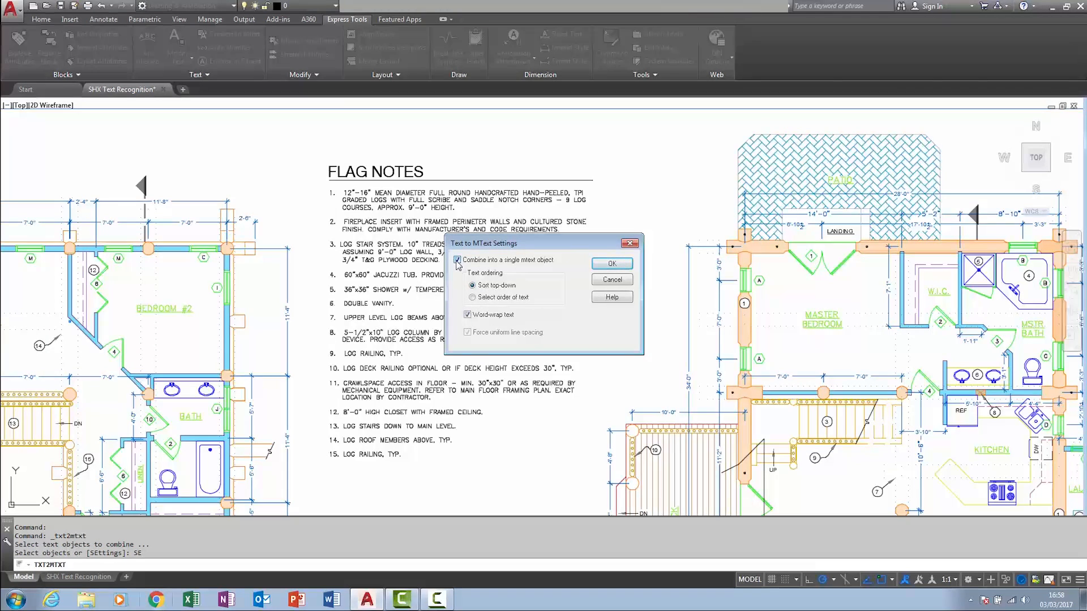
left_click(456, 260)
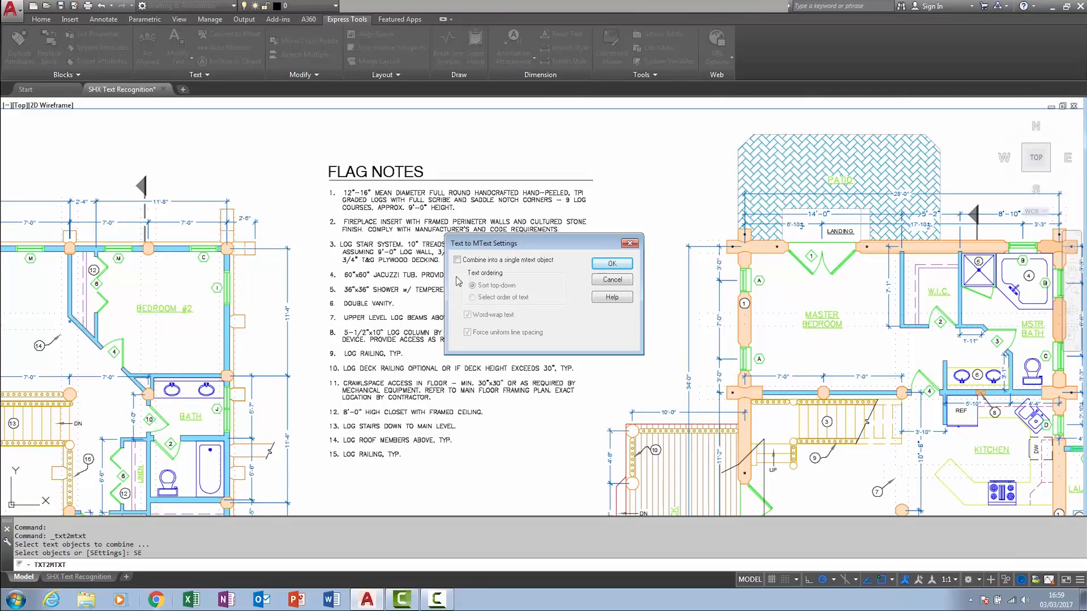
left_click(456, 260)
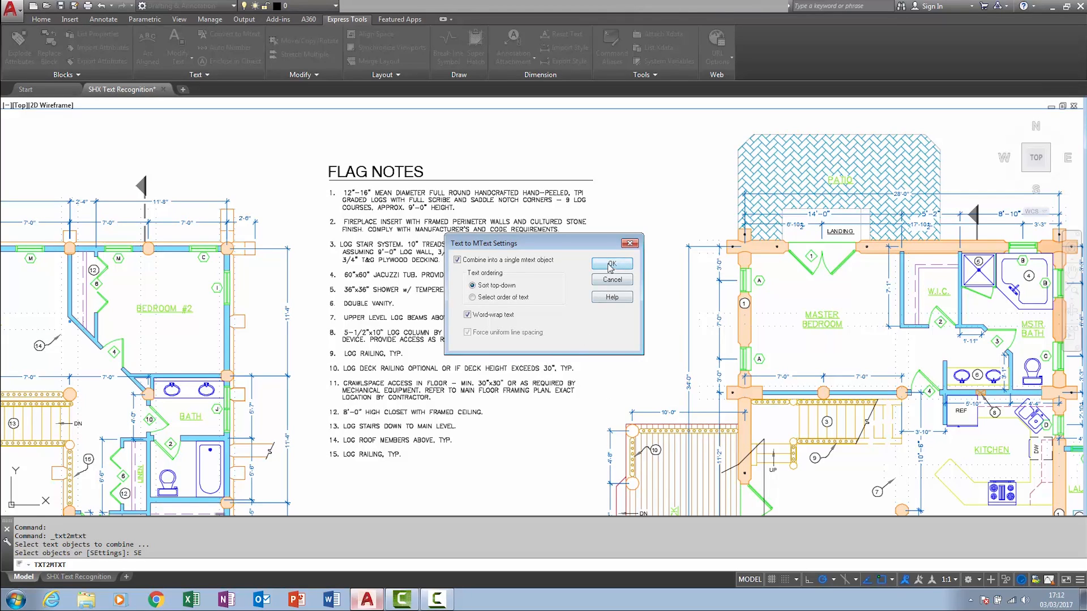
left_click(610, 264)
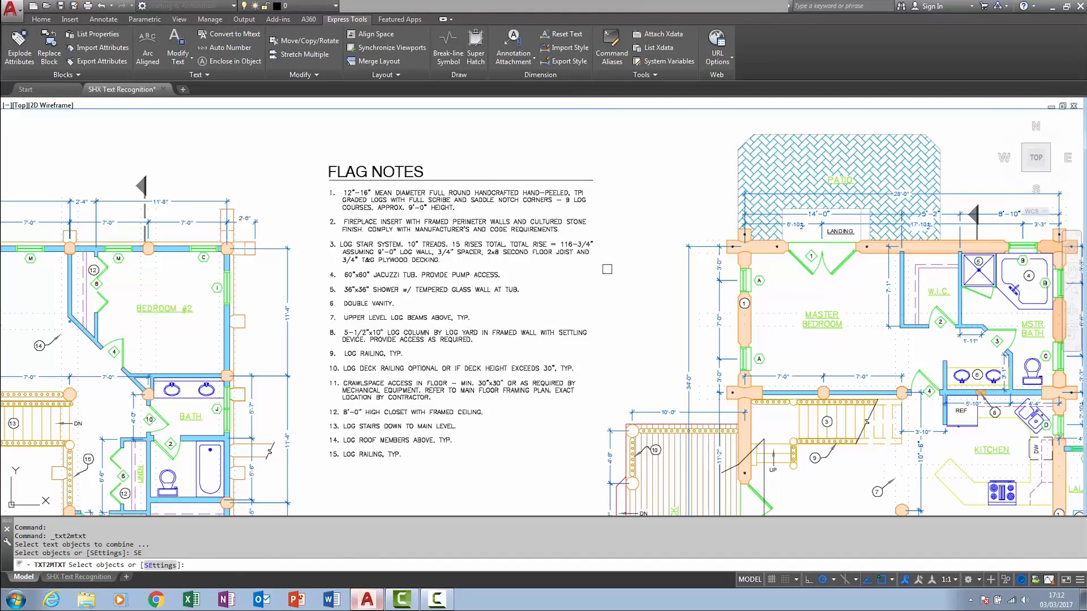
mouse_move(594, 307)
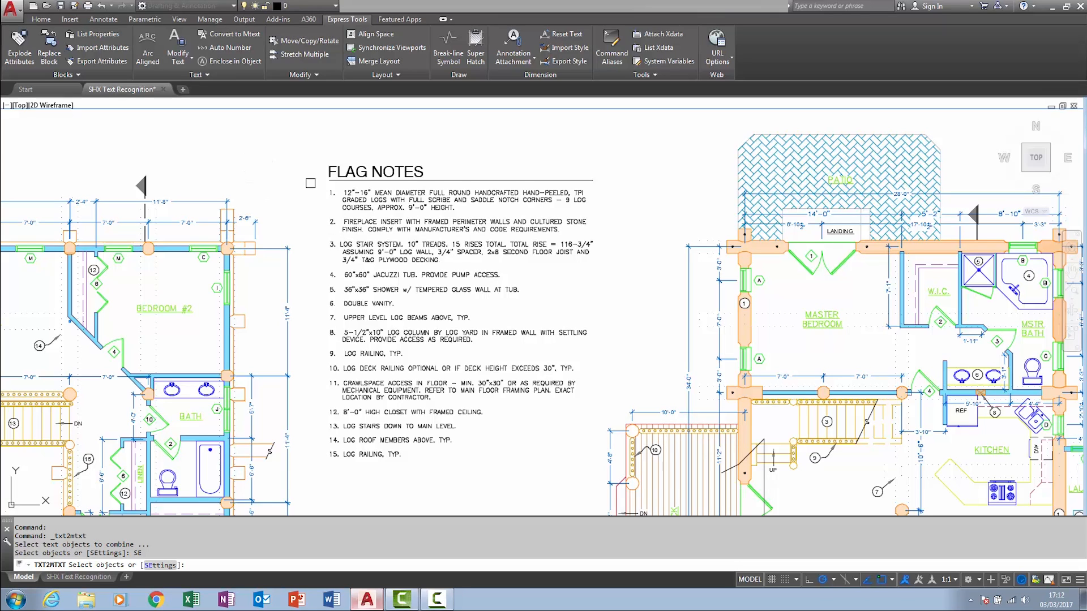
- Window-select the 23 FLAG NOTES lines into one MText and enter its editor
left_click_drag(310, 182, 594, 465)
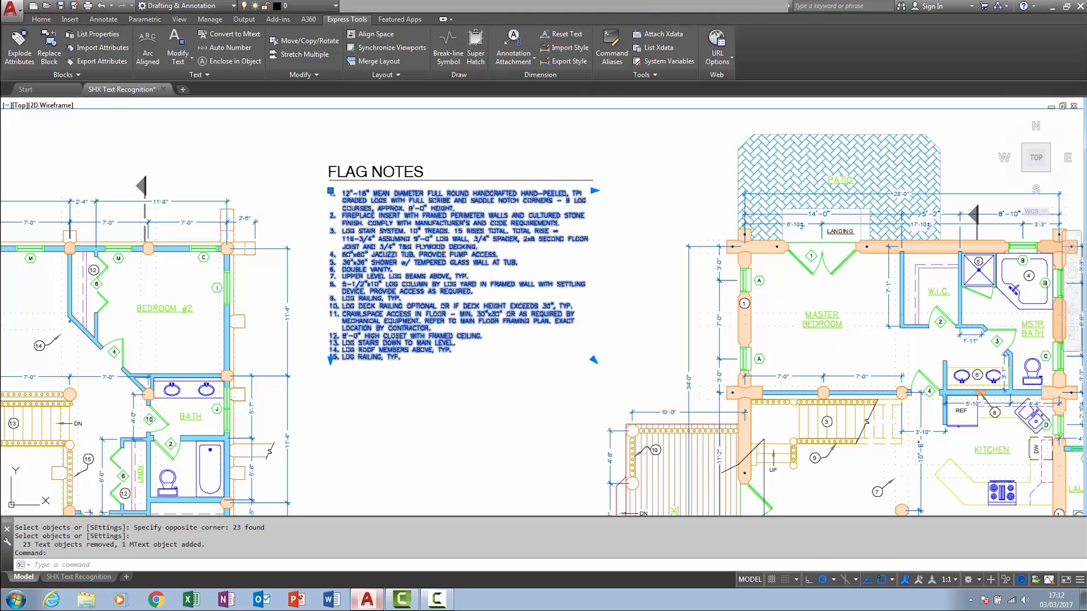
double_click(458, 270)
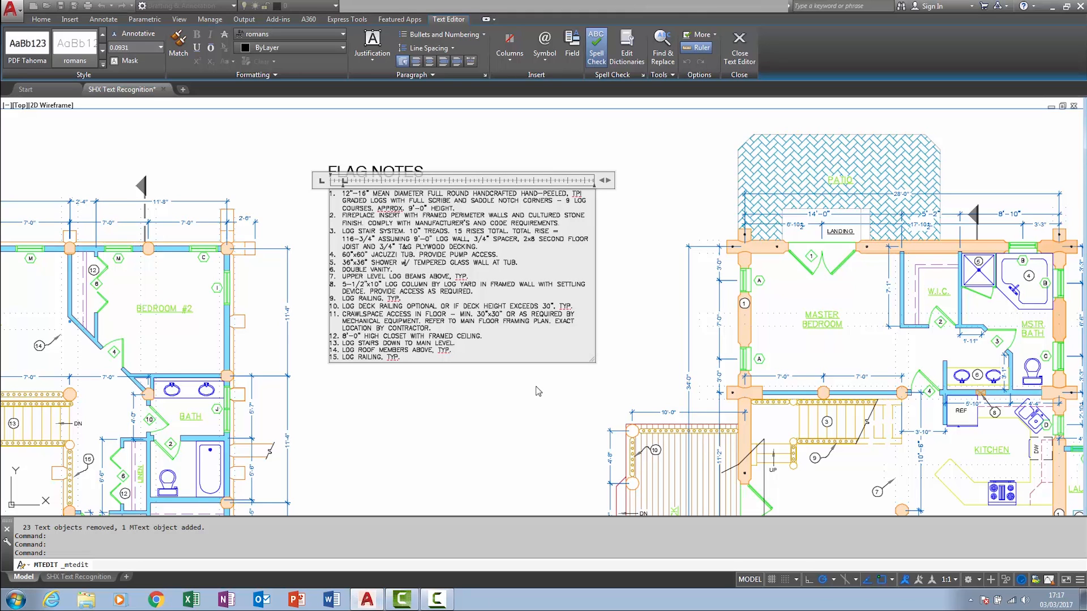
mouse_move(541, 390)
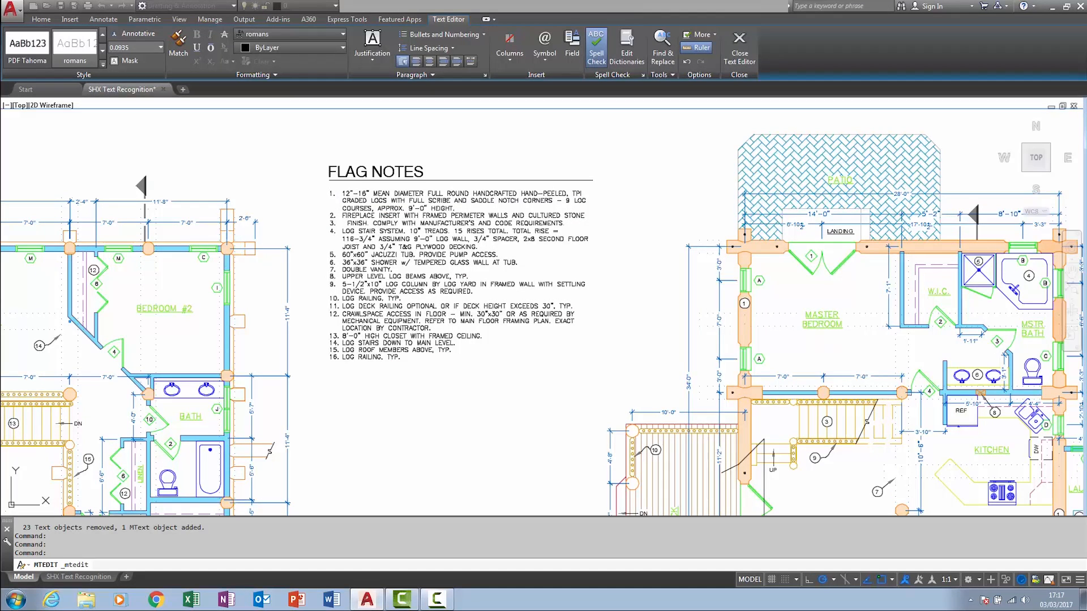
- Close the Text Editor, keeping the flag notes as a 16-item auto-numbered list
left_click(739, 47)
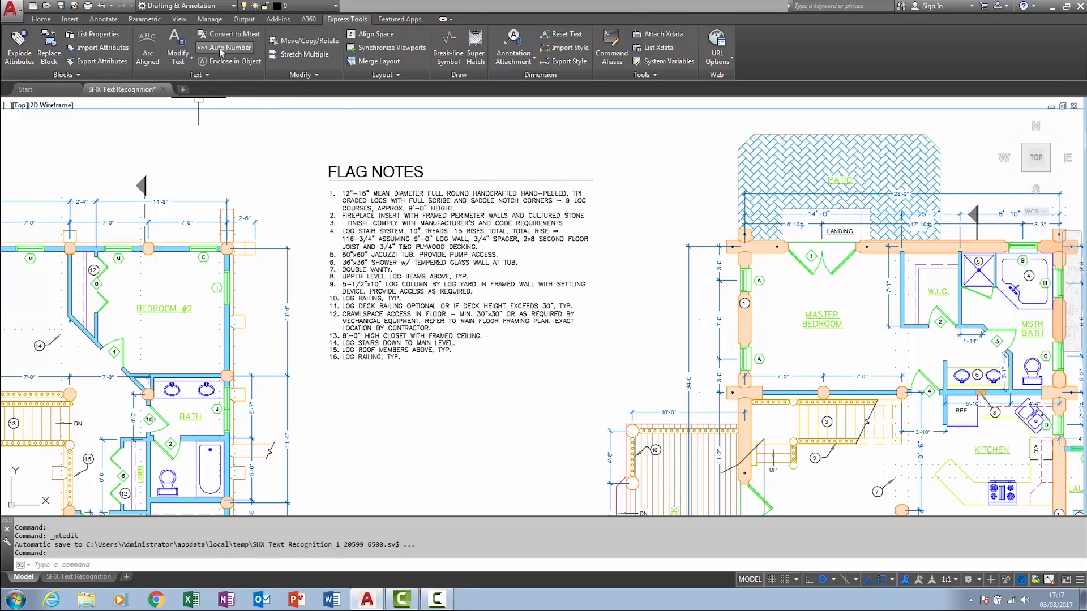
- Rerun Convert to Mtext and review its settings, leaving Word-wrap text checked
left_click(204, 34)
type("SE")
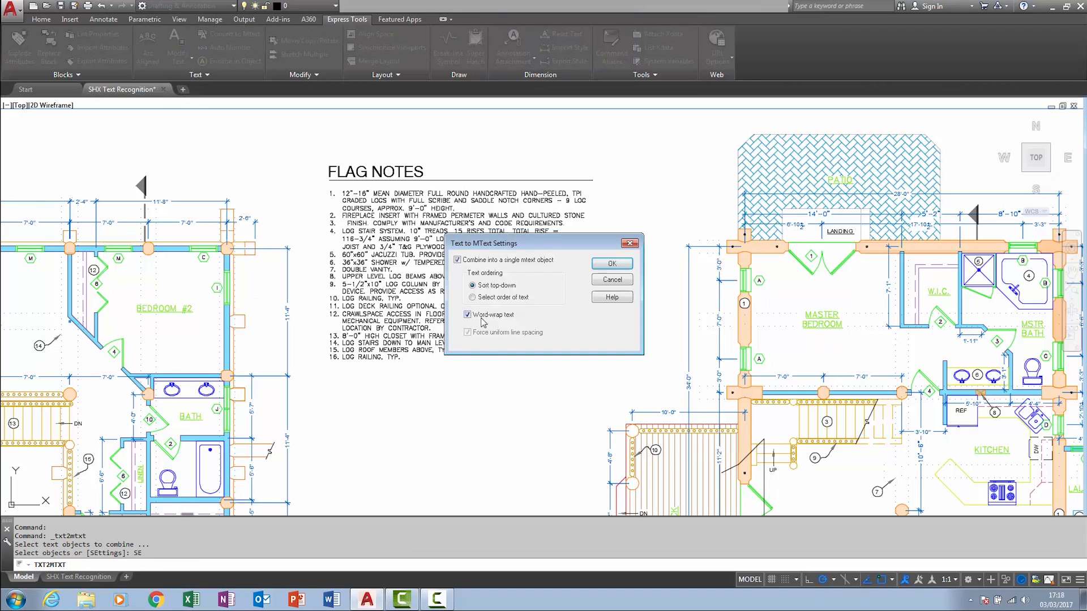
left_click(467, 315)
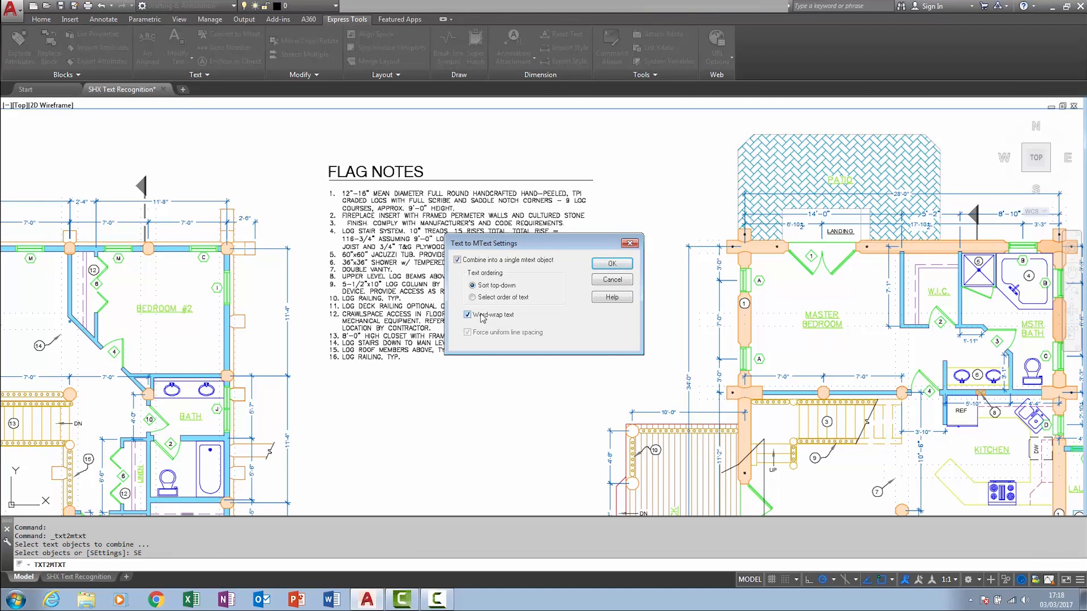
left_click(467, 315)
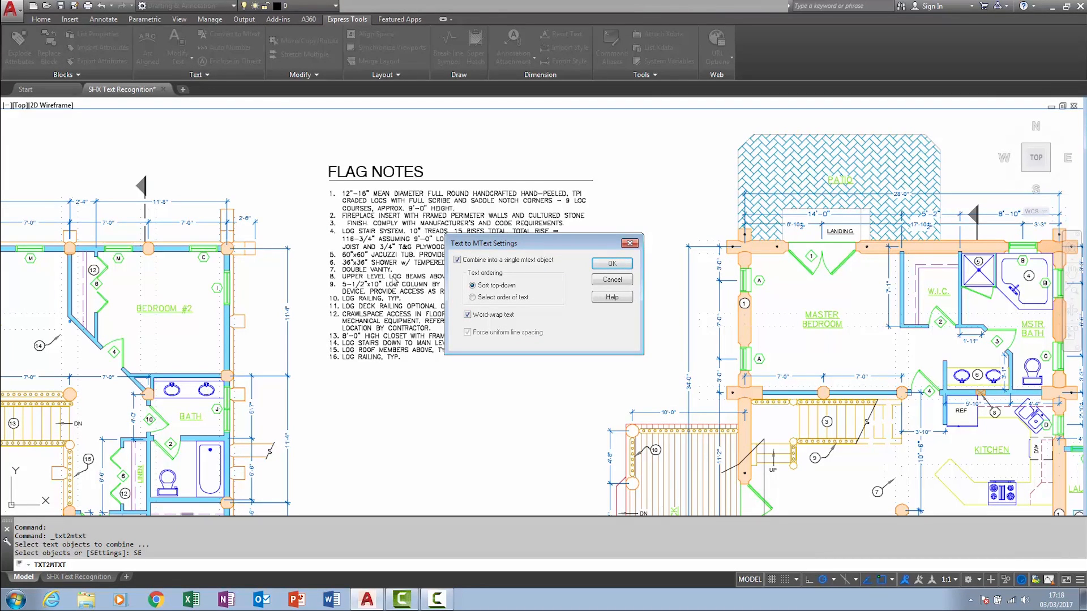
mouse_move(545, 326)
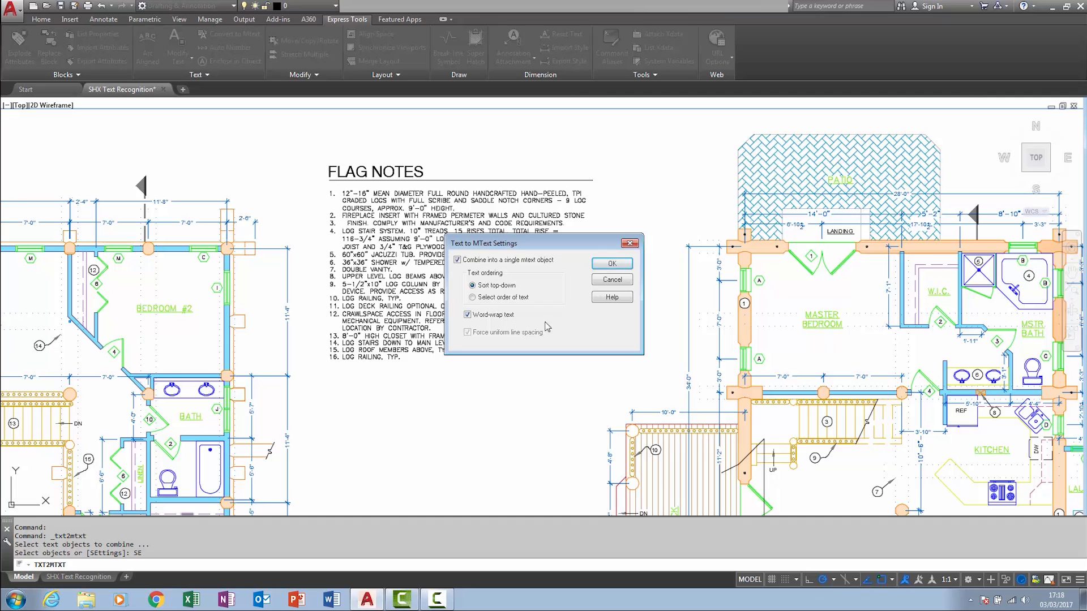